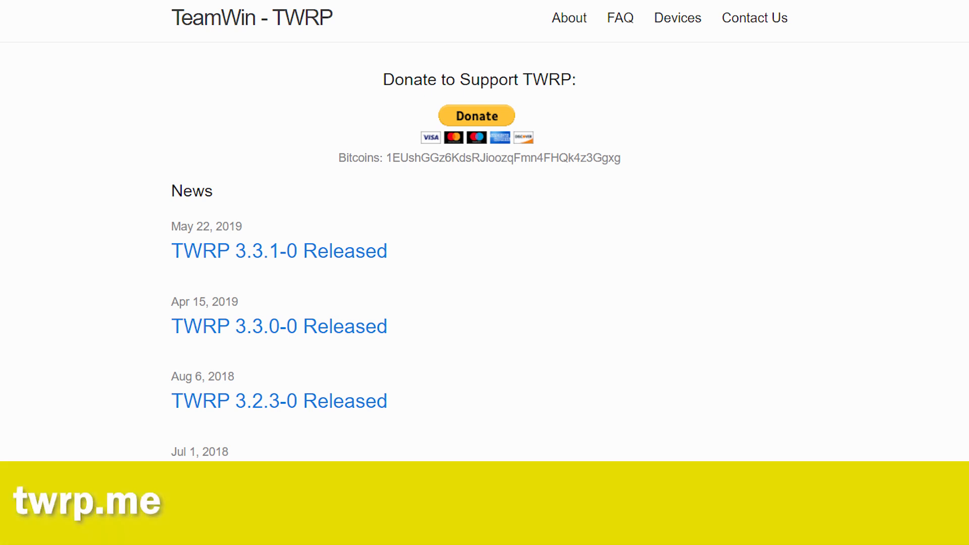
Step: Reach the supported-devices list from the top navigation to find the soho device page
{"action": "scroll", "scroll_direction": "down", "scroll_amount": 3}
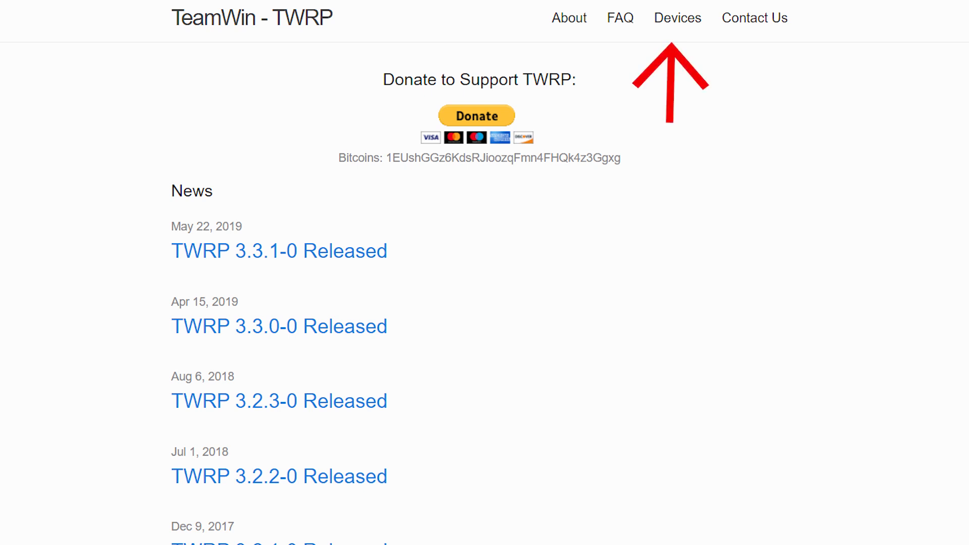
{"action": "left_click", "coordinate": [677, 17]}
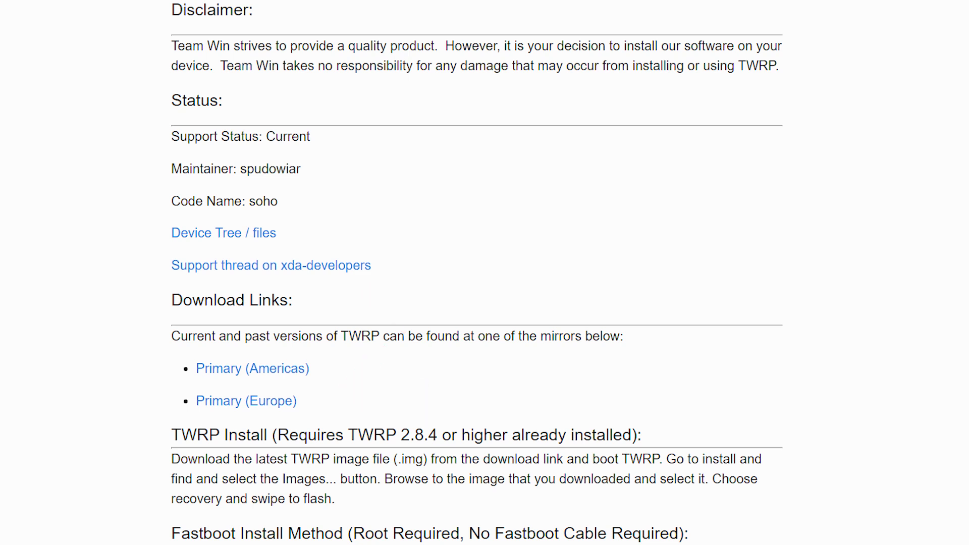
Step: From the Primary (Americas) mirror, start downloading twrp-3.1.0-0-soho.zip
{"action": "left_click", "coordinate": [251, 367]}
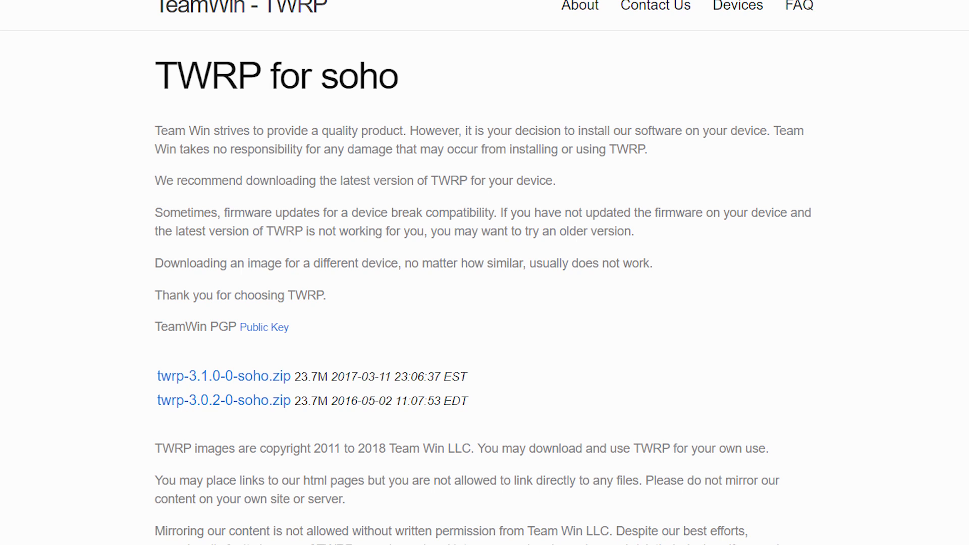
{"action": "right_click", "coordinate": [157, 159]}
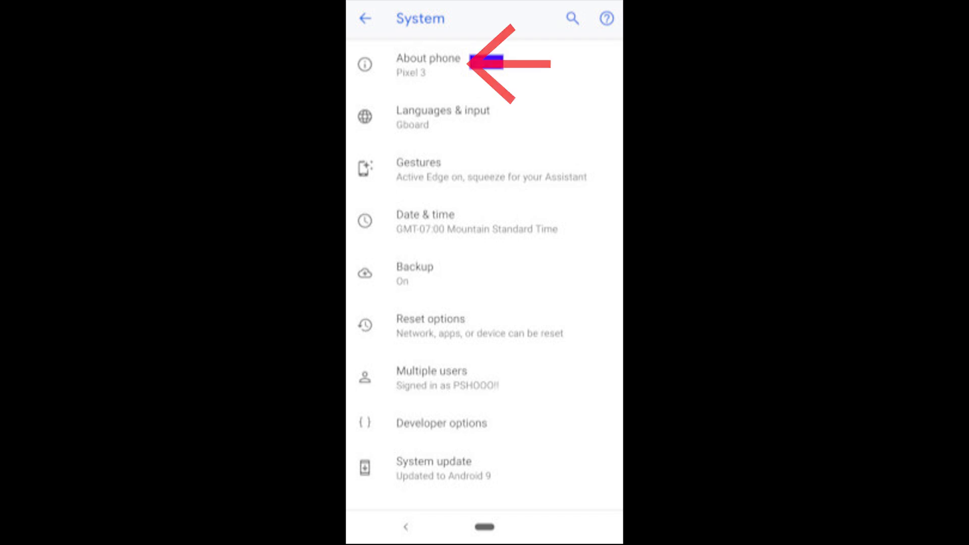
Step: Unlock Developer options via Build number in About phone, then enter them to enable USB debugging
{"action": "left_click", "coordinate": [428, 64]}
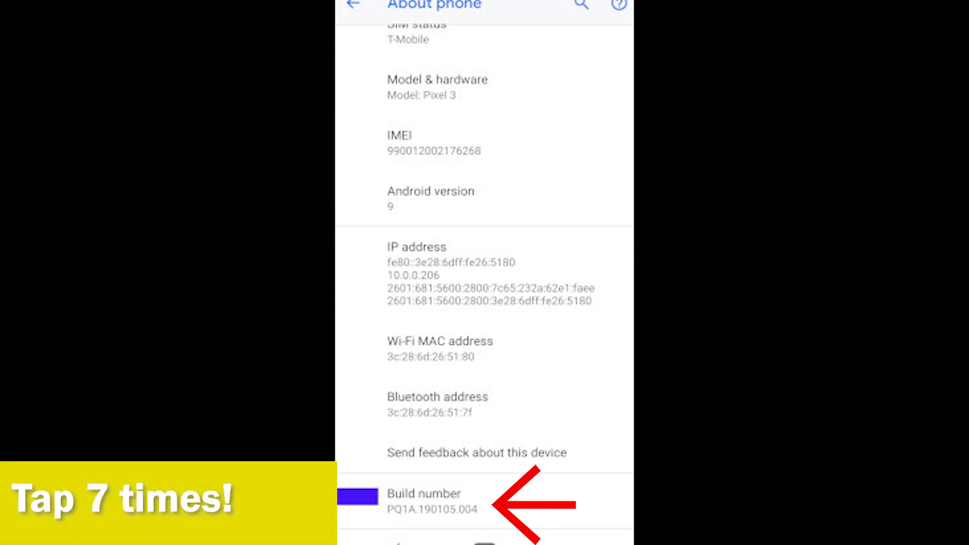
{"action": "left_click", "coordinate": [352, 6]}
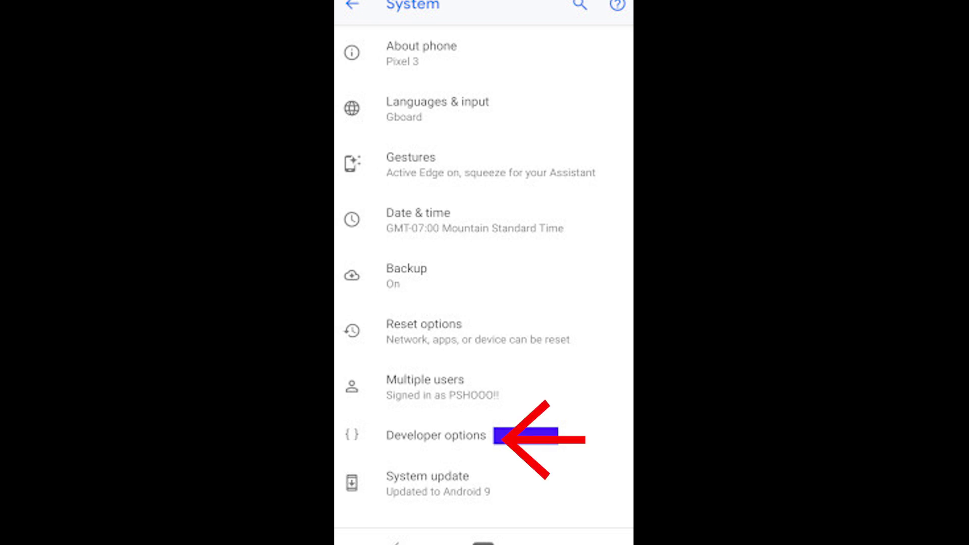
{"action": "left_click", "coordinate": [436, 435]}
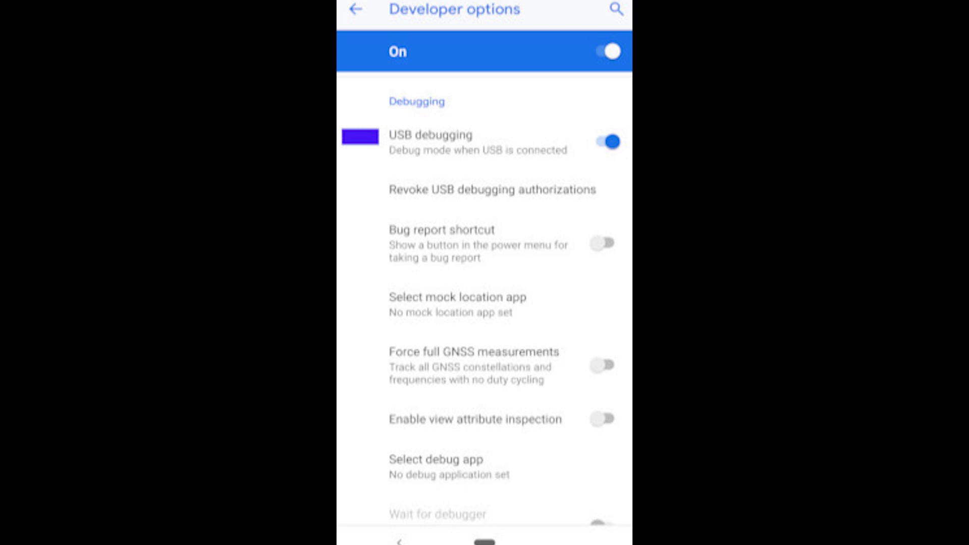